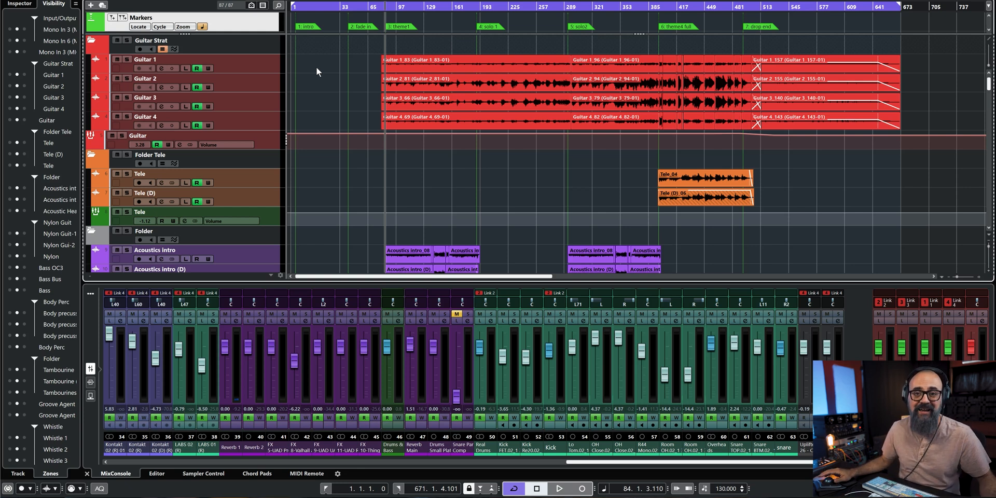
mouse_move(252, 29)
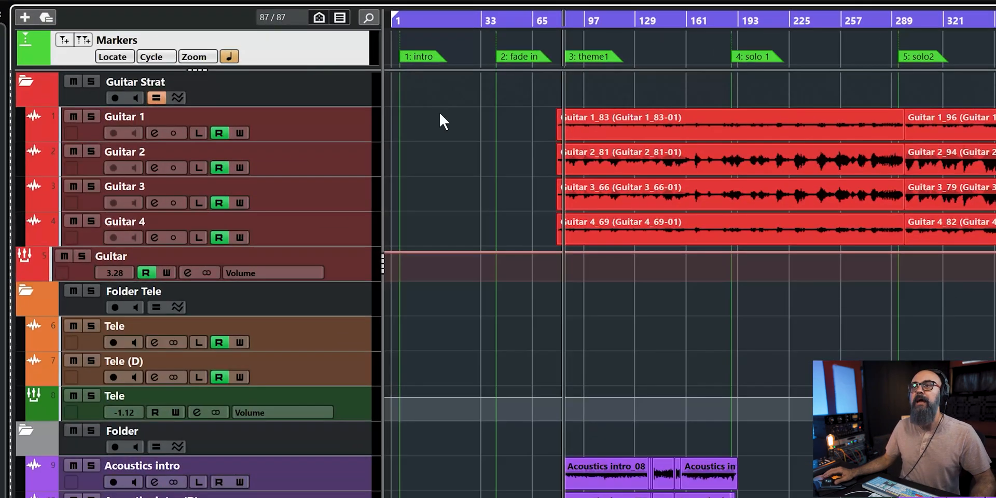
mouse_move(425, 89)
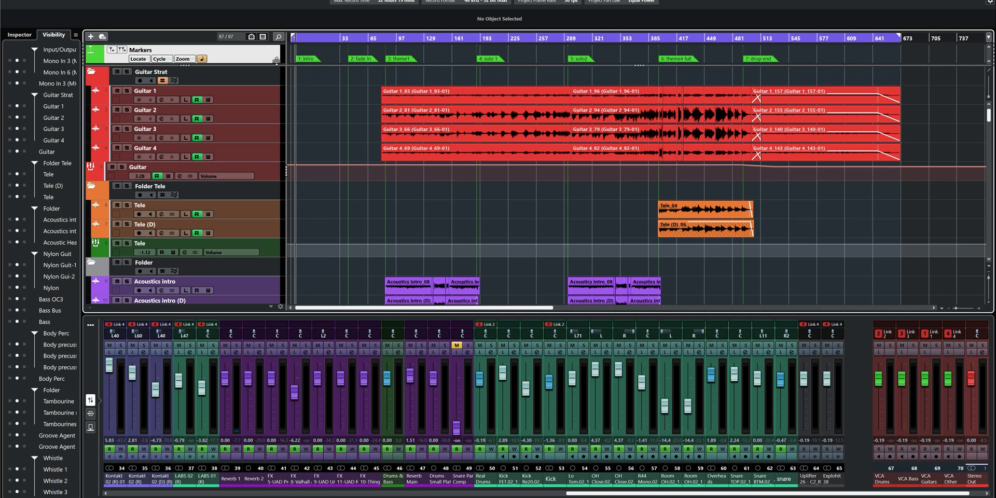
mouse_move(340, 108)
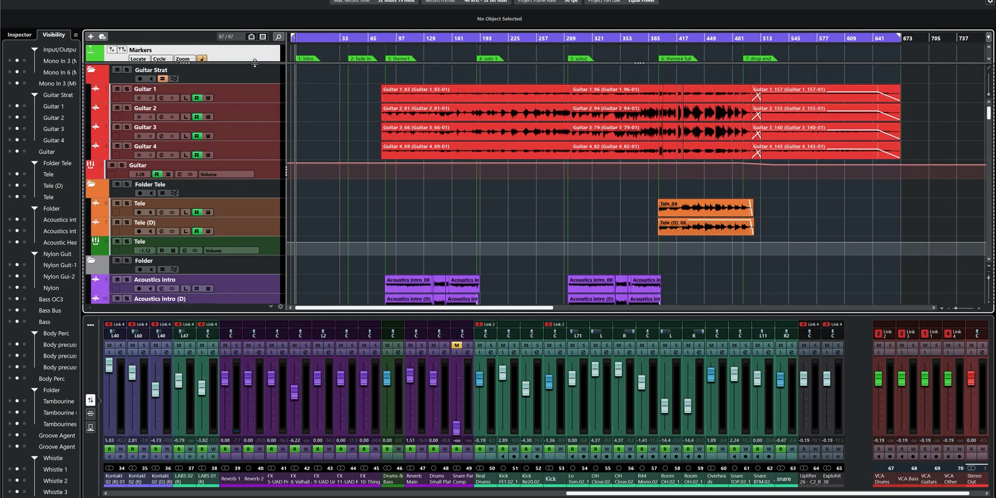
Scroll the MixConsole down to reveal the Control Room's SoundID Reference insert.
scroll(down, 3)
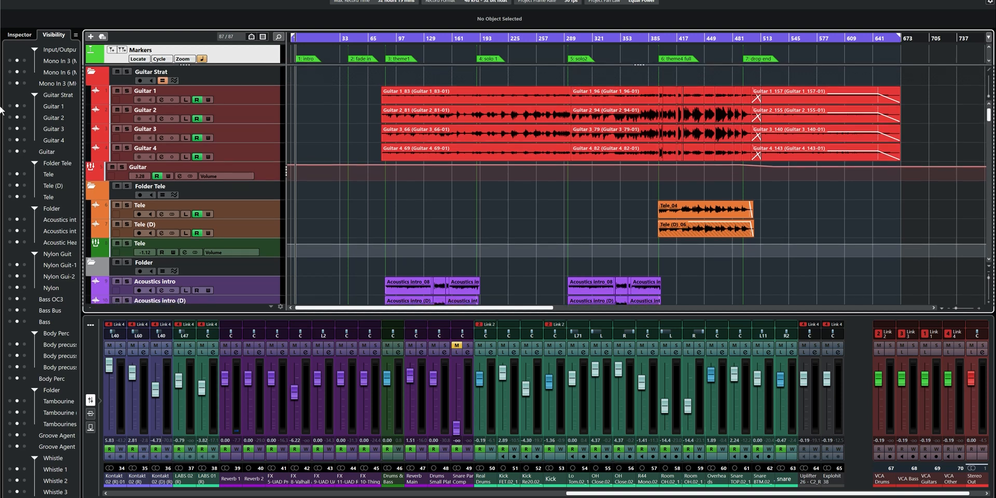
mouse_move(989, 72)
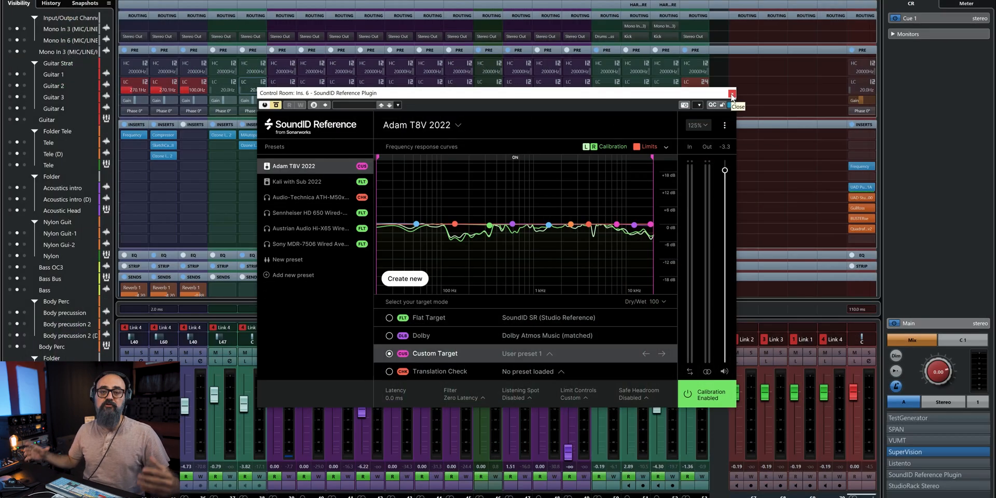
Close the SoundID Reference and Ocean Way Nashville plugin windows.
click(731, 96)
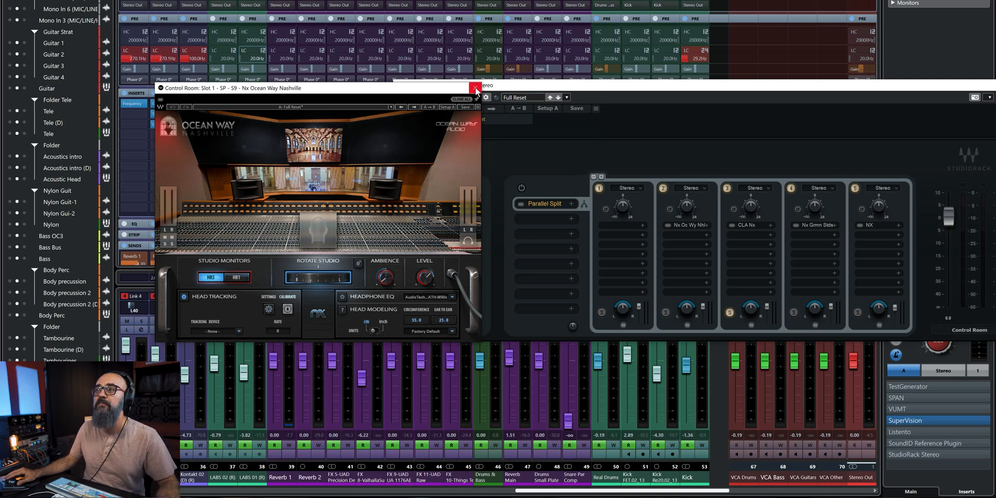
click(475, 88)
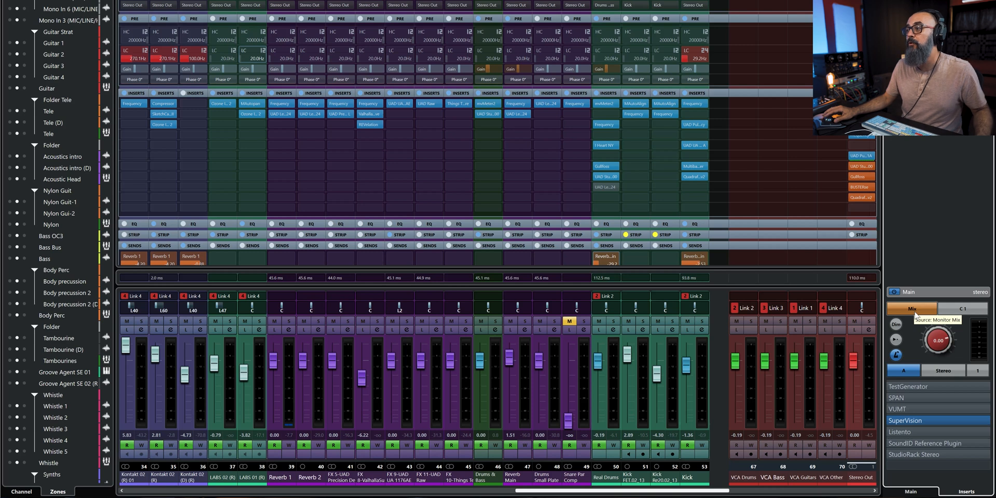
click(961, 309)
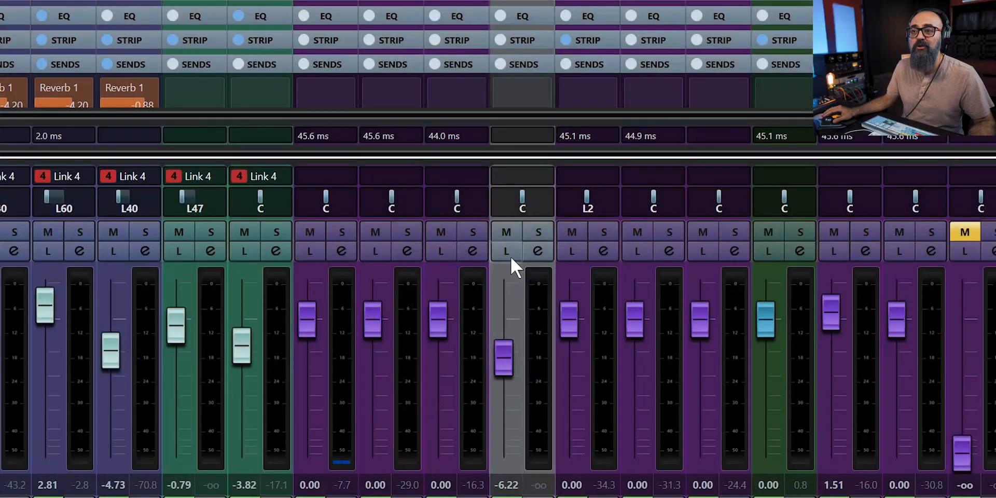
mouse_move(506, 251)
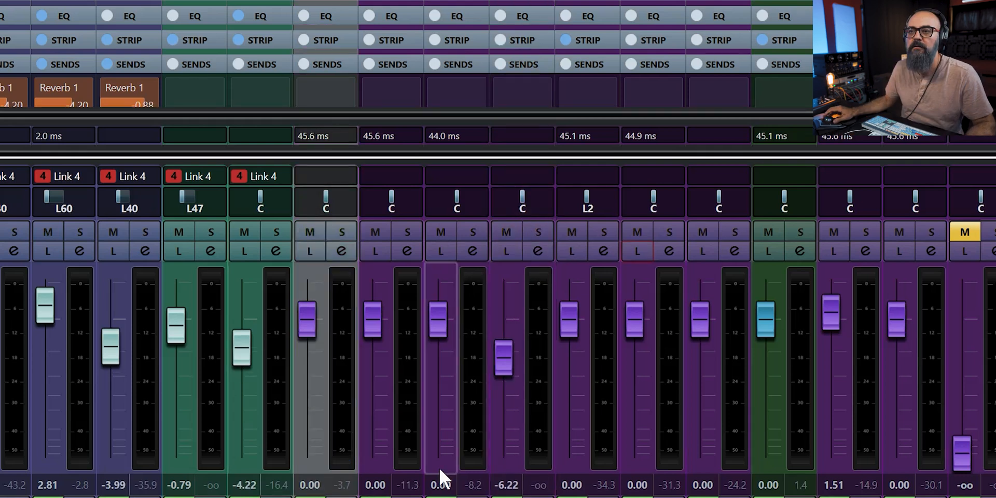
Start playback, toggle Listen on channel 43 (FX 9-UAD) on and off again.
click(306, 250)
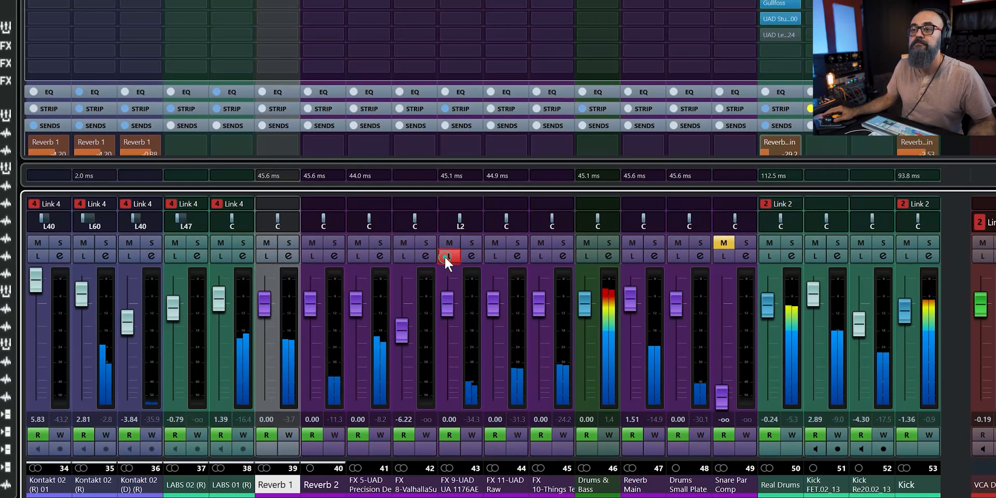
click(447, 256)
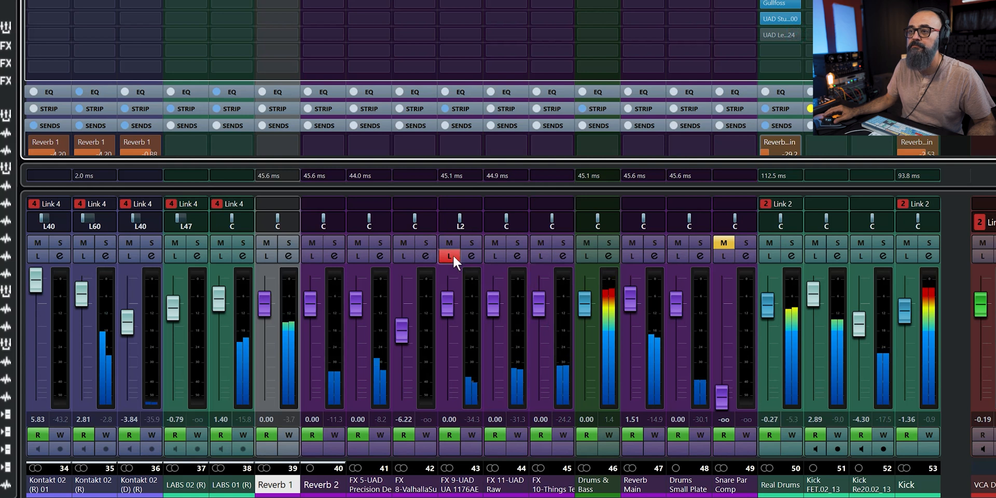
click(448, 256)
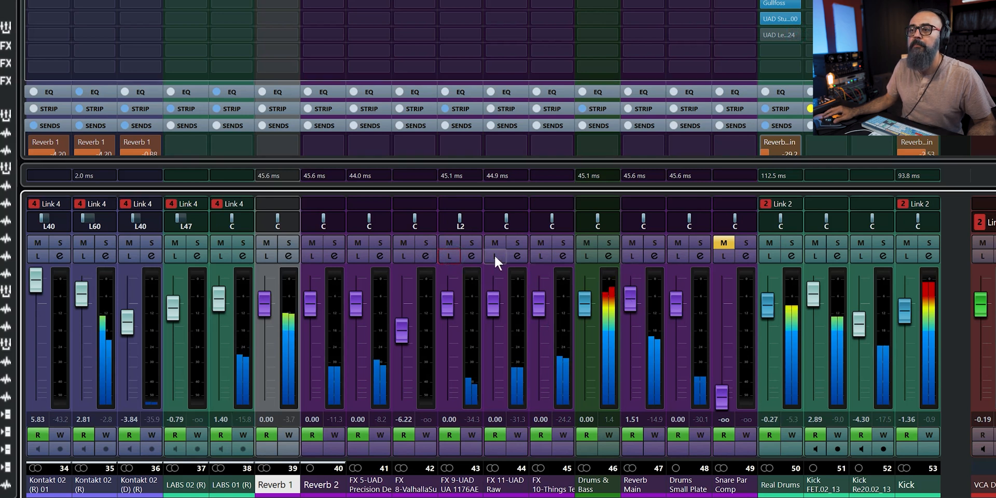
click(495, 257)
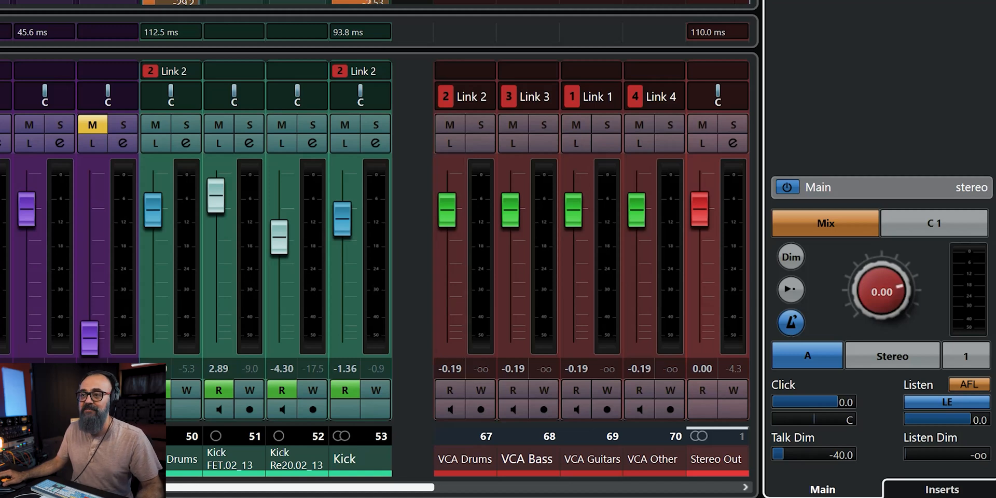
mouse_move(895, 429)
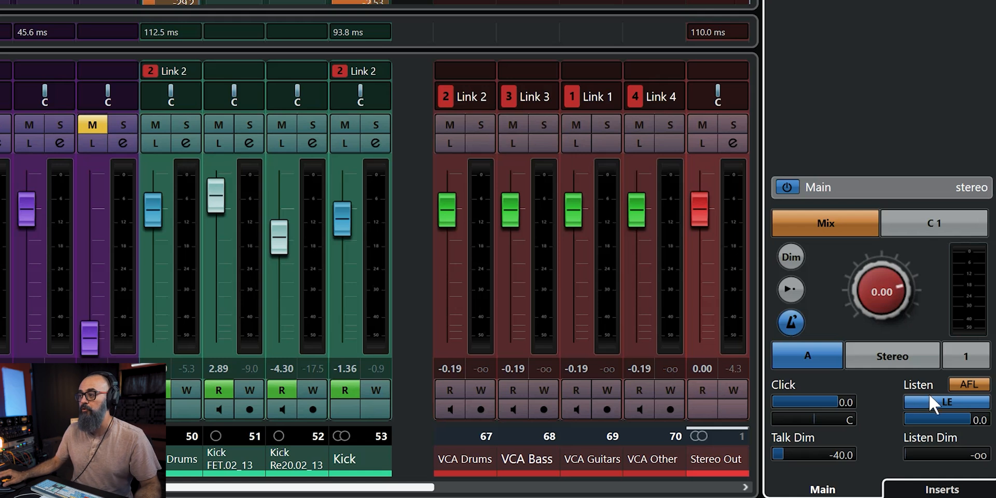
mouse_move(968, 384)
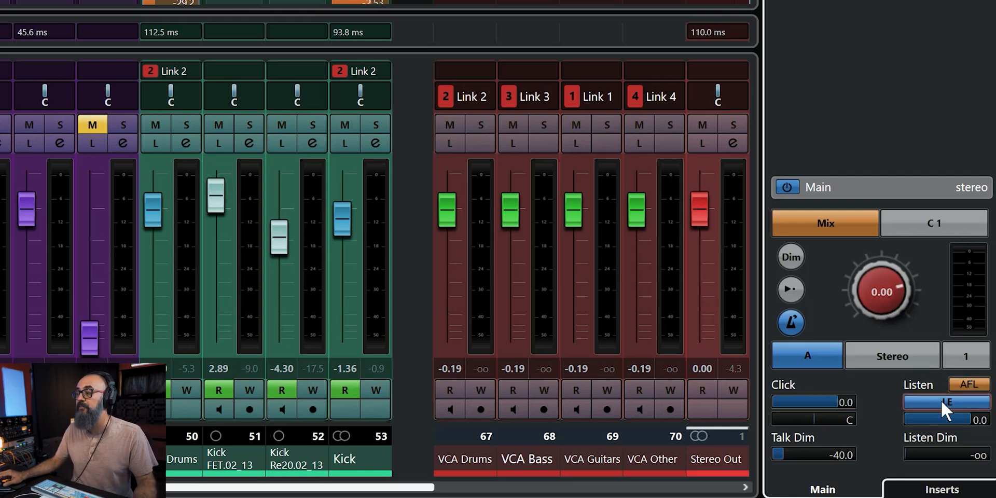
mouse_move(946, 401)
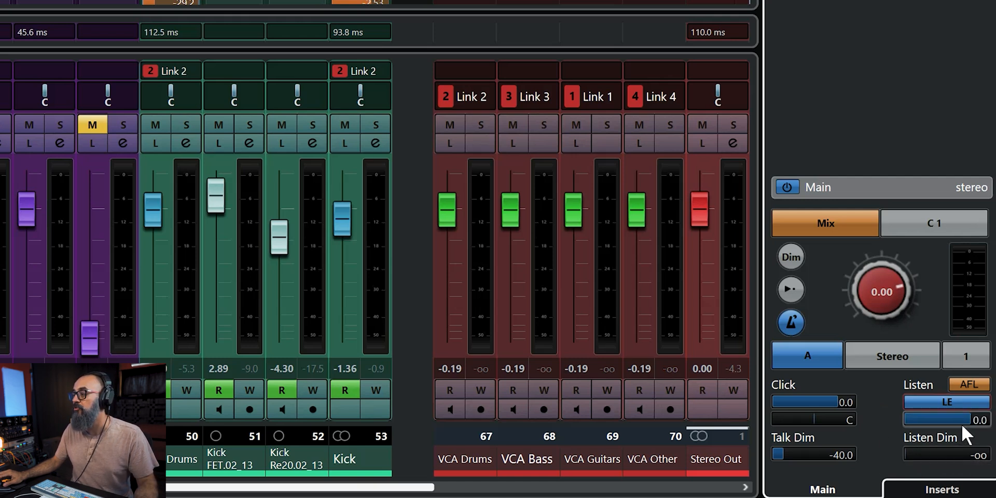
mouse_move(953, 429)
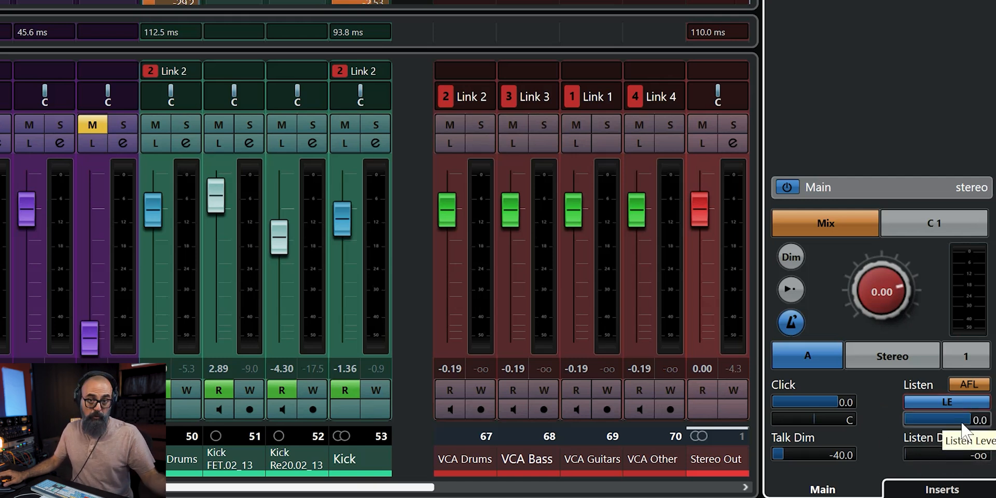
mouse_move(952, 454)
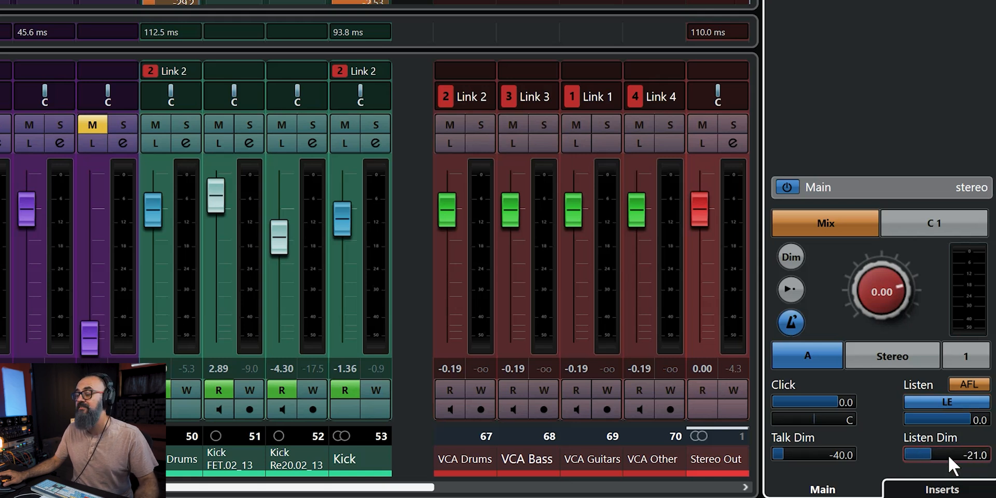
Drag the Control Room's Listen Dim field down to -21.0 dB.
drag(939, 453, 908, 453)
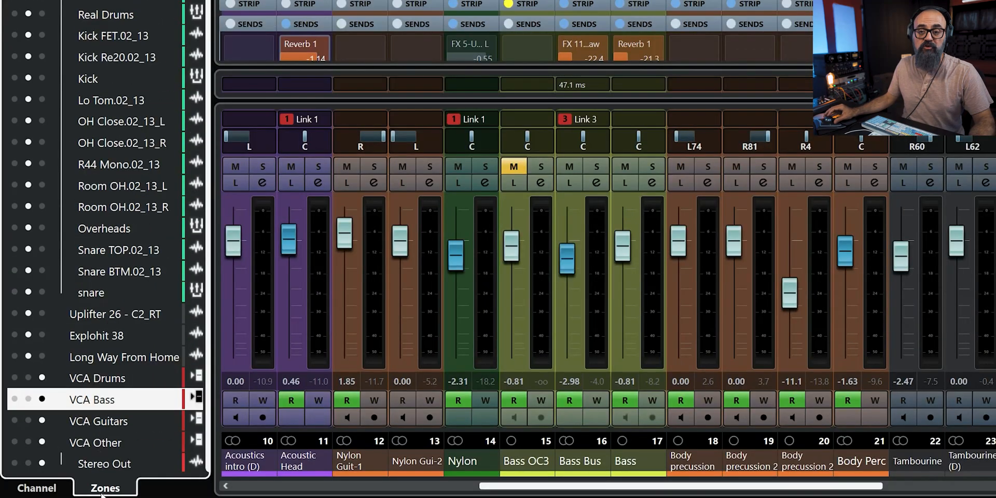
mouse_move(79, 165)
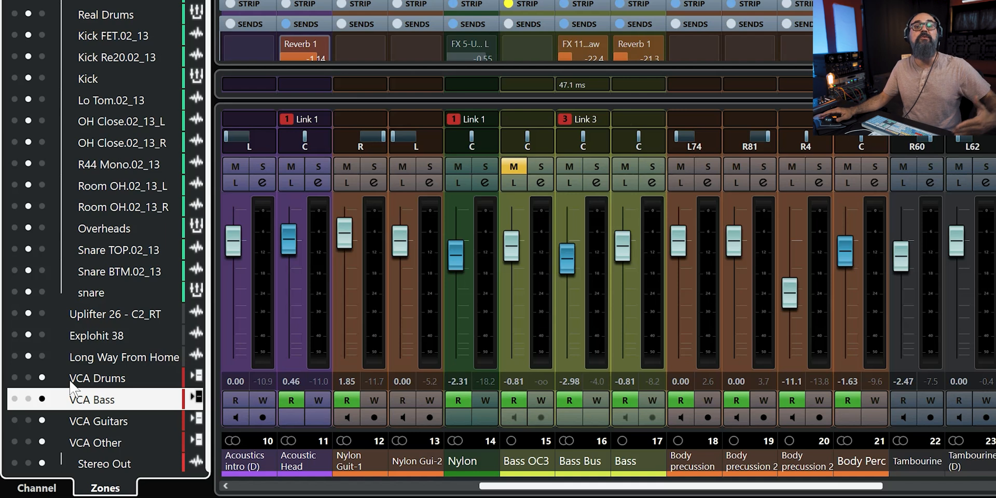
mouse_move(50, 393)
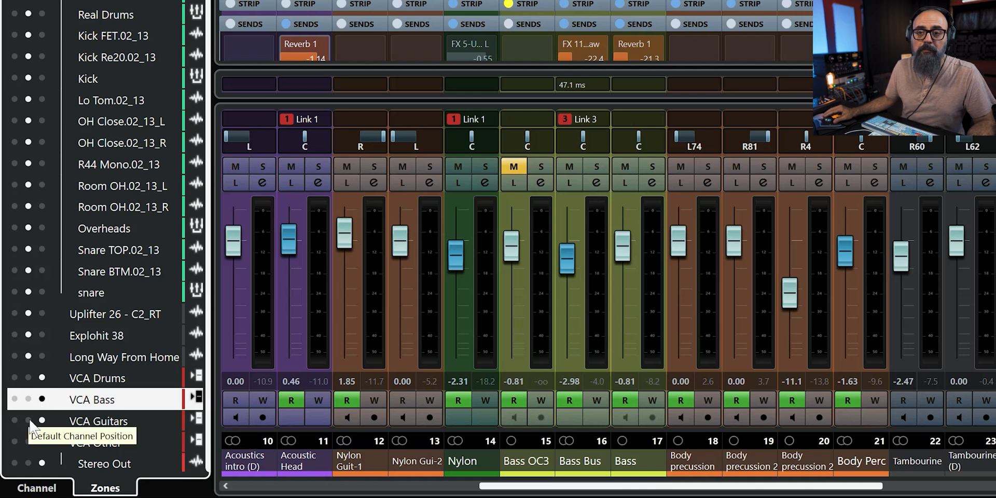
mouse_move(43, 425)
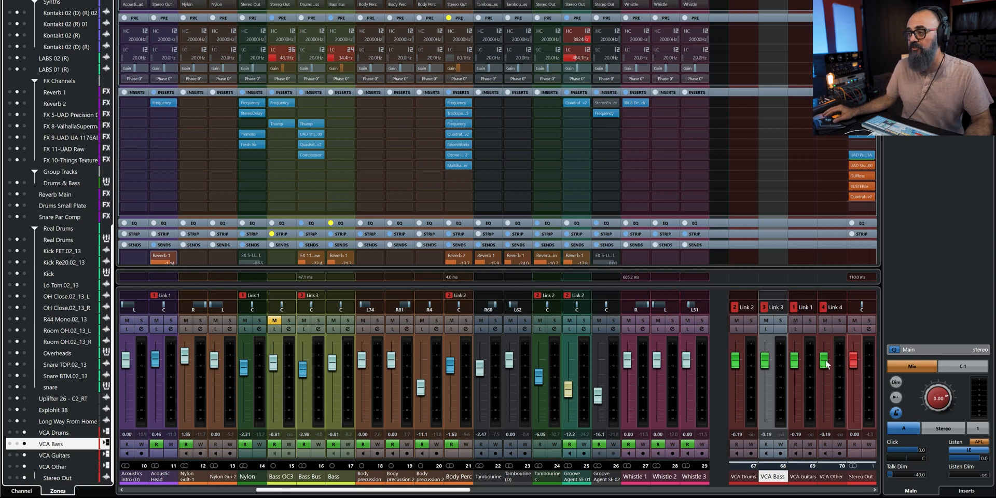
Scroll the channel strips right to show Kontakt 02 (R) with its Compressor insert.
scroll(right, 3)
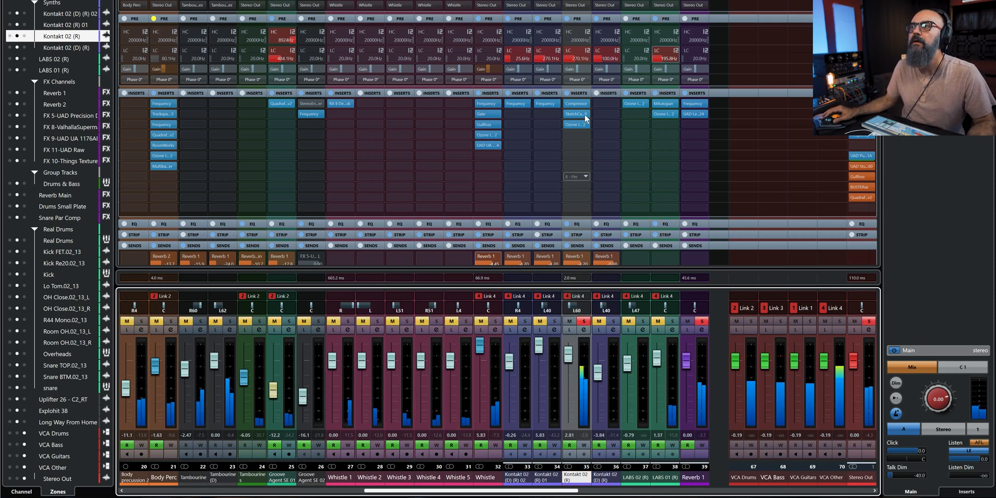
click(575, 103)
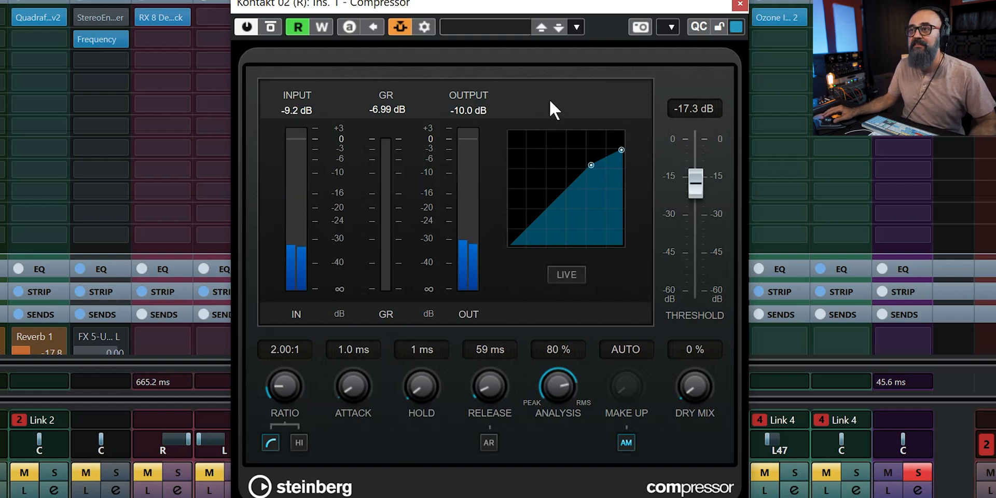
click(739, 4)
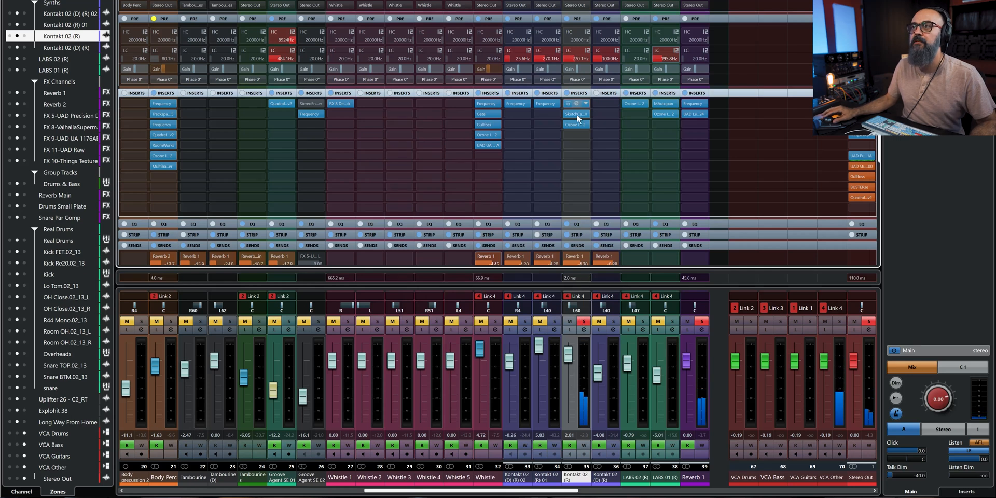
Show the Compressor's side-chain sources and the Guitar send to Kontakt 02 (R) Ins. 1 Compressor.
click(575, 114)
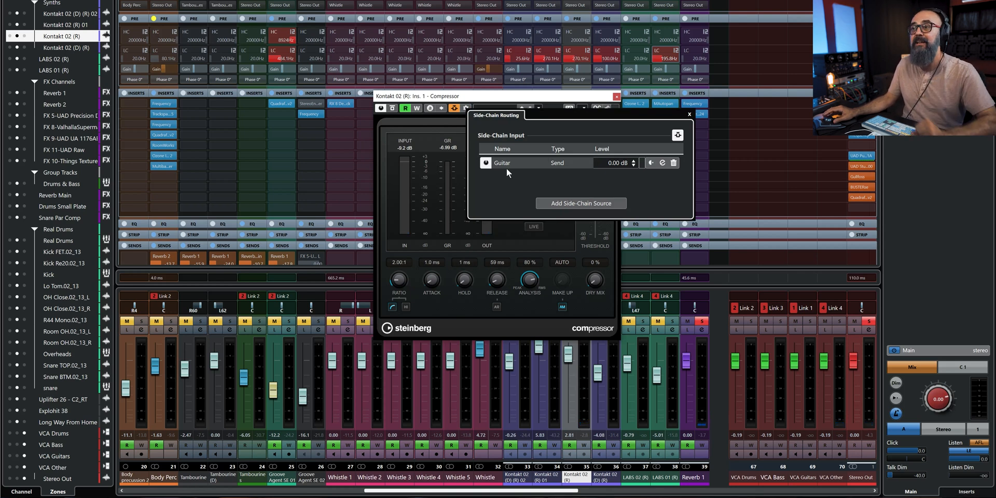
mouse_move(690, 120)
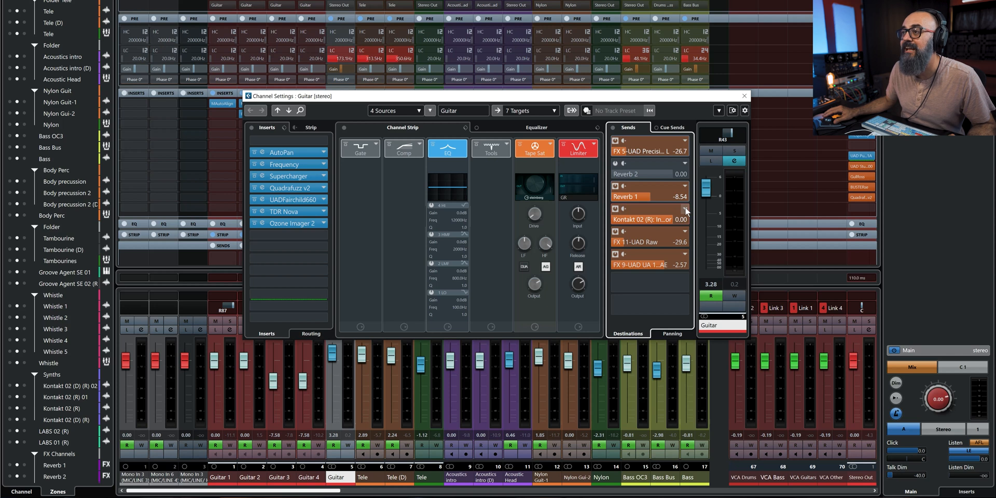
click(685, 219)
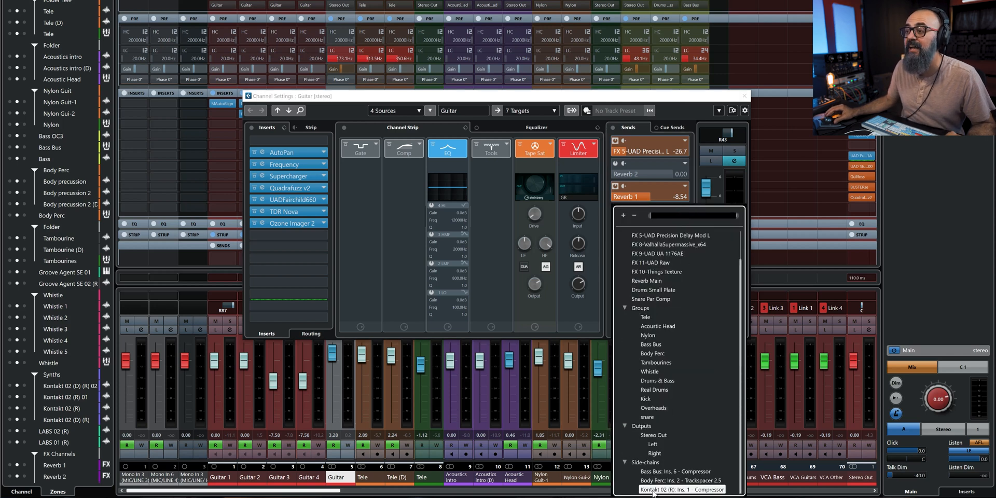